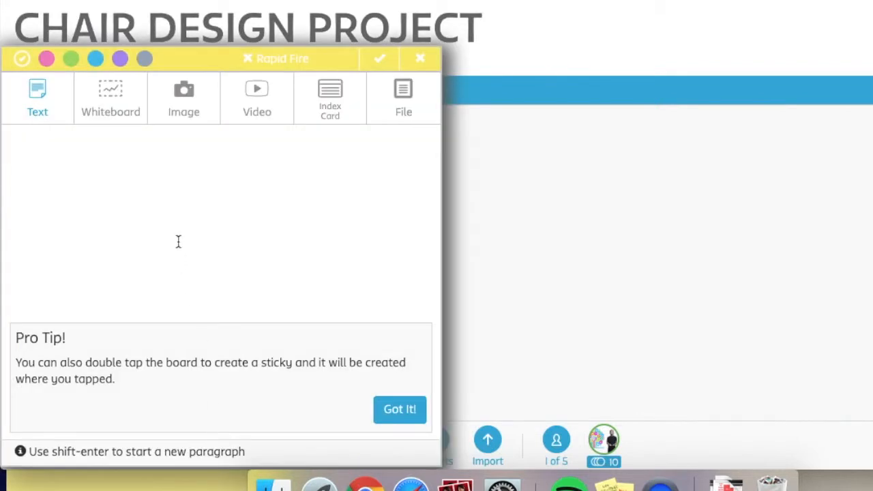
Post a yellow sticky reading VISIT SECOND HAND FURNITURE SHOPS.
text(VISIT)
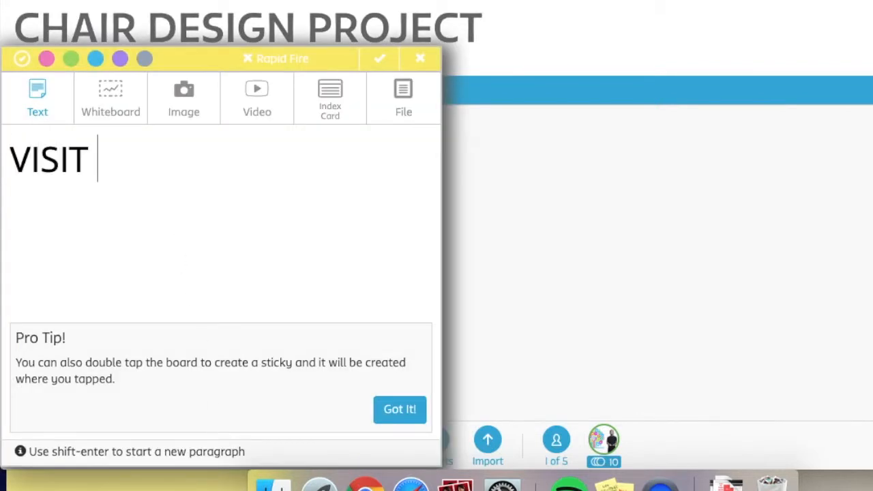
text(SECOND HA)
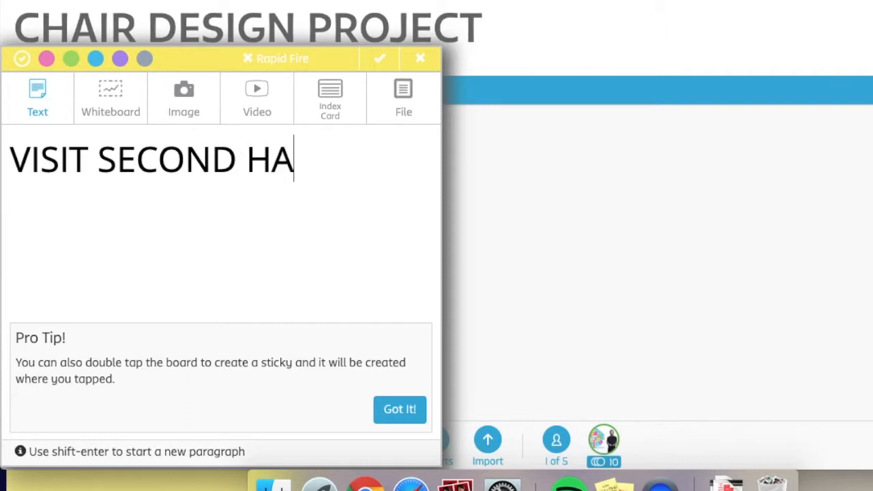
text(ND FURNIT)
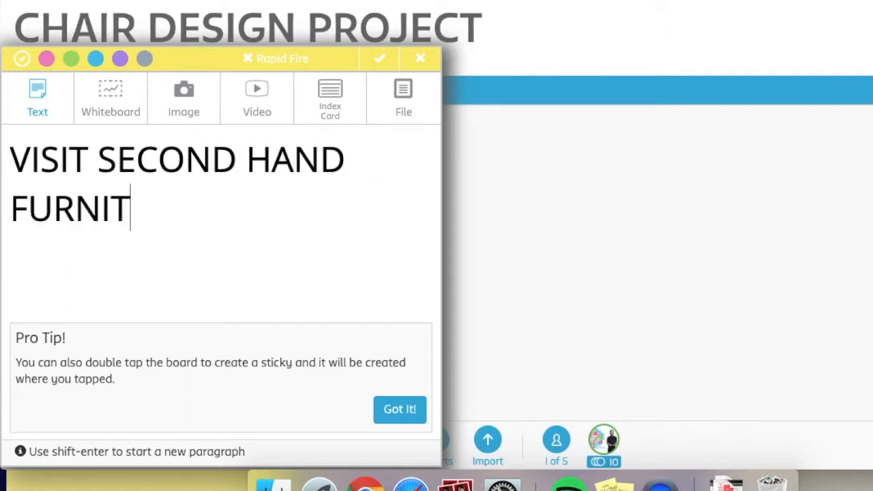
text(URE SHOPS)
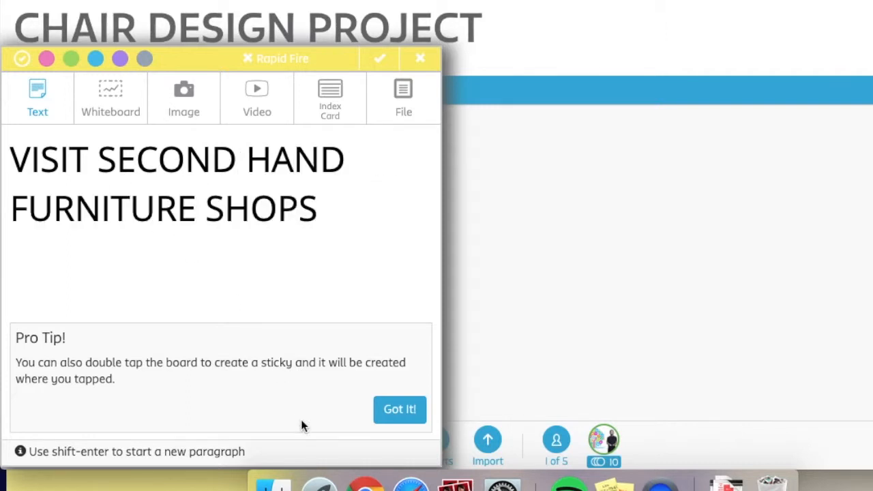
mouse_move(343, 354)
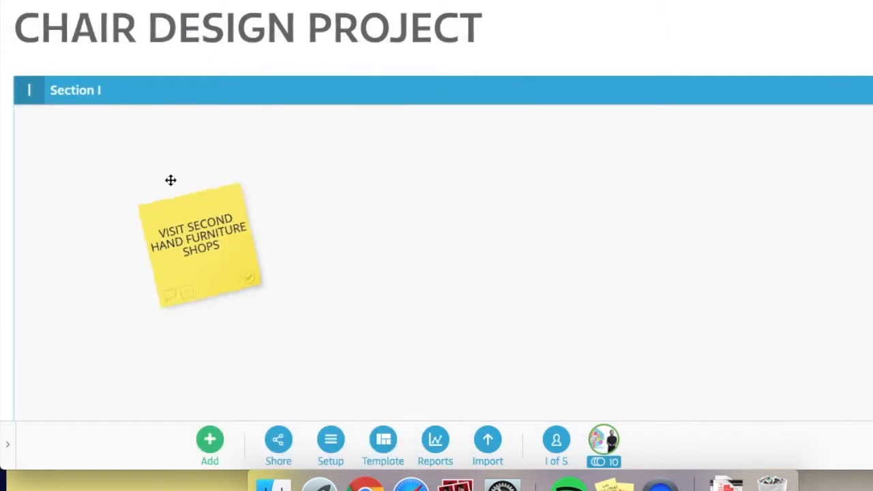
Post a second yellow sticky reading VISIT RECYCLE PLANTS.
click(209, 443)
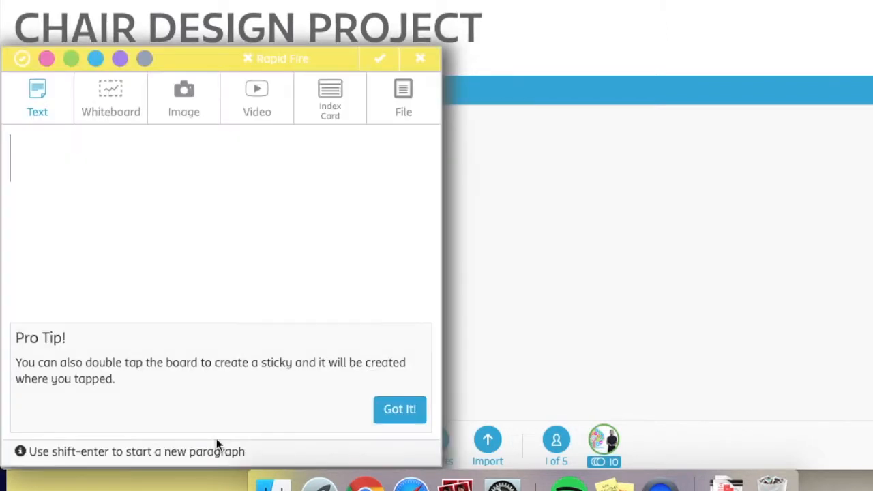
text(VISIT)
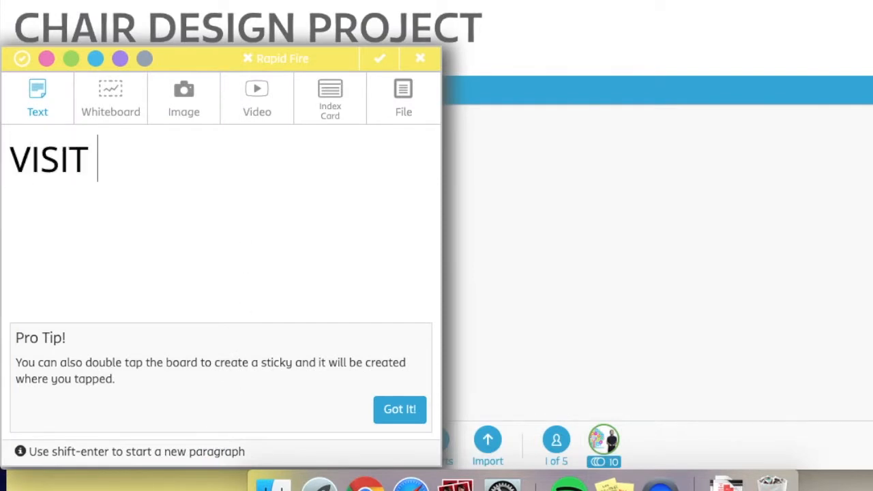
text(RECY)
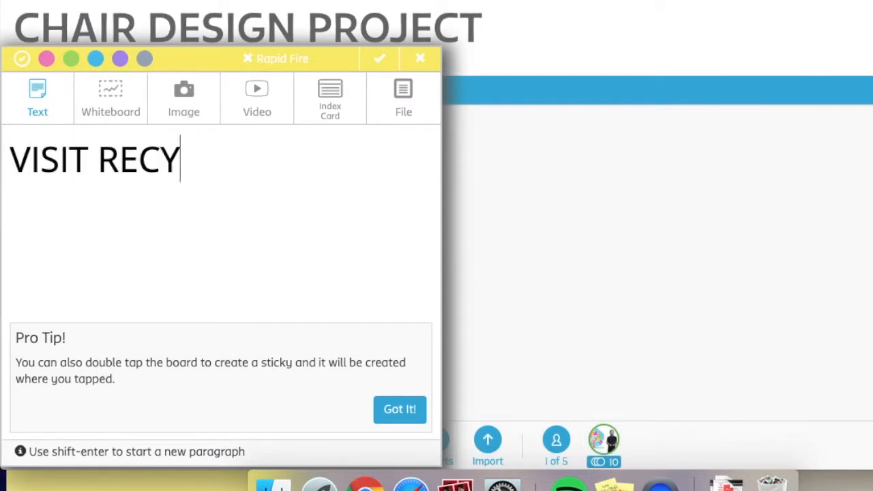
text(CLE PLANTS)
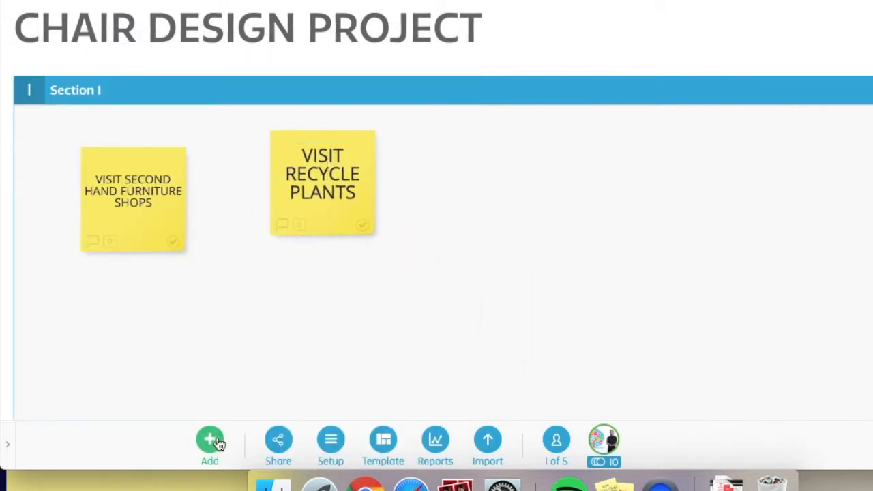
Post a sticky note reading BUY COLOURED PAINT.
click(210, 440)
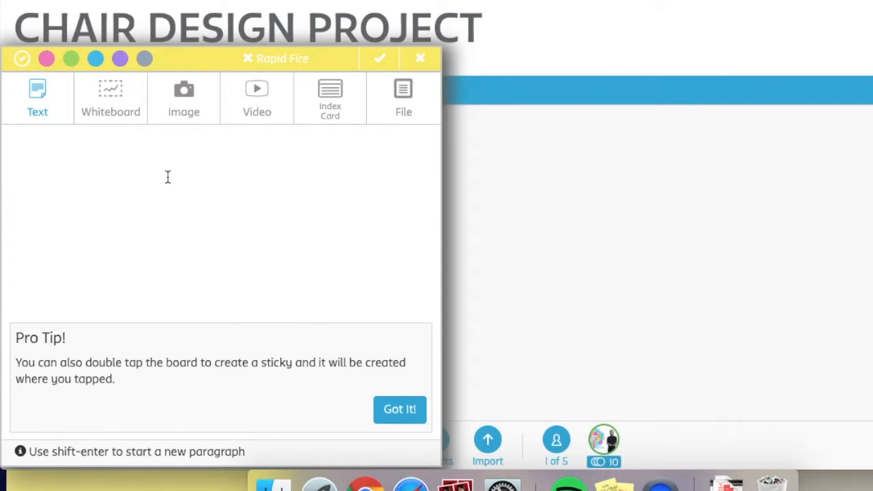
text(BUY)
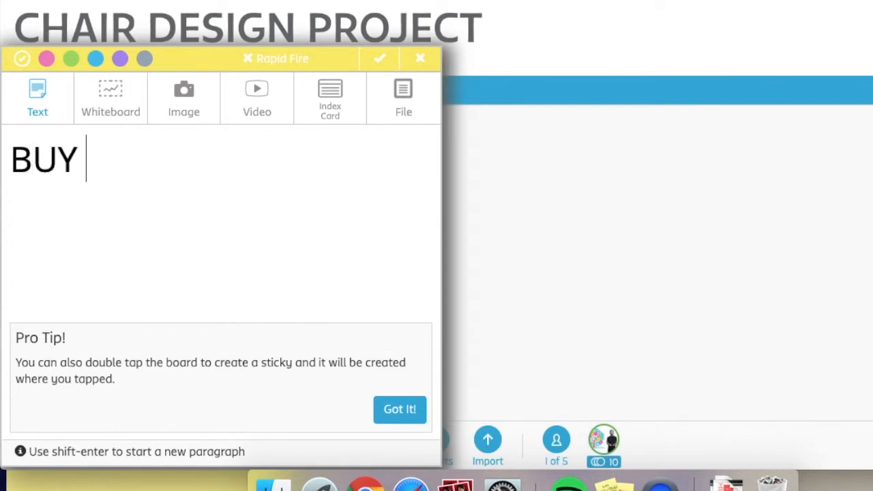
text(COLO)
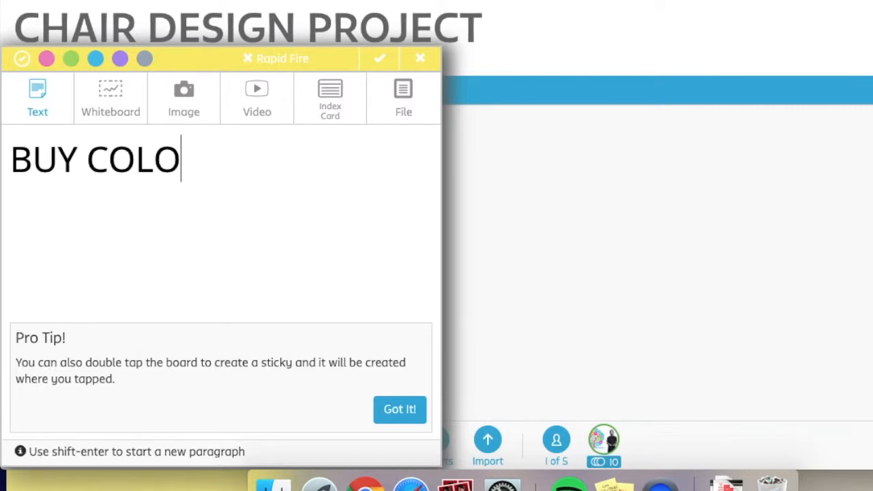
text(URED PAINT)
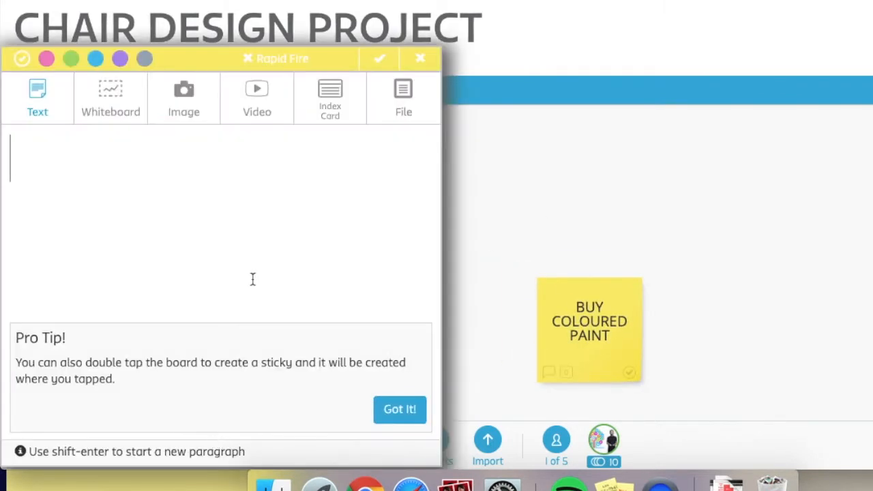
Post BUY USB MATERIALS to the board and start the MAKE task.
text(BUY)
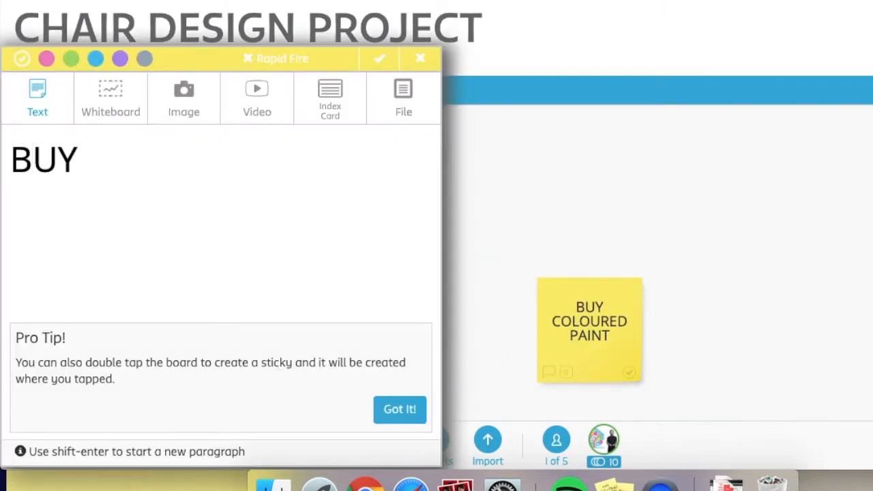
text(USB)
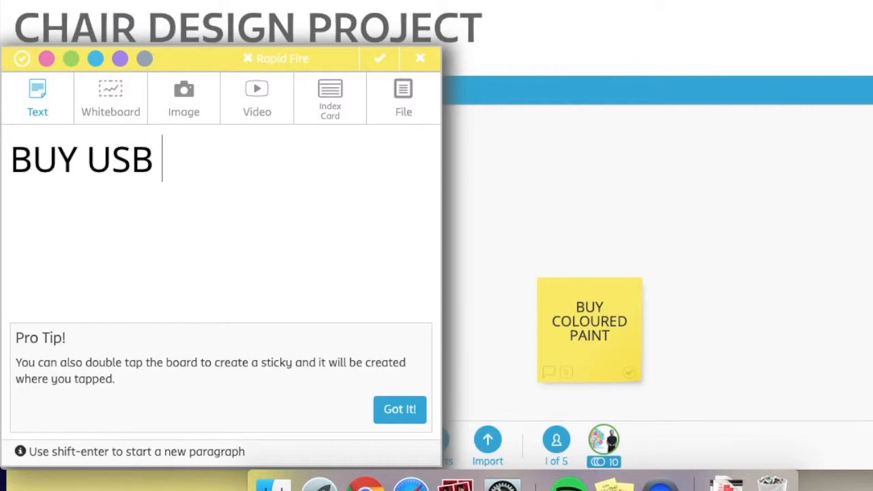
text(MATERIALS)
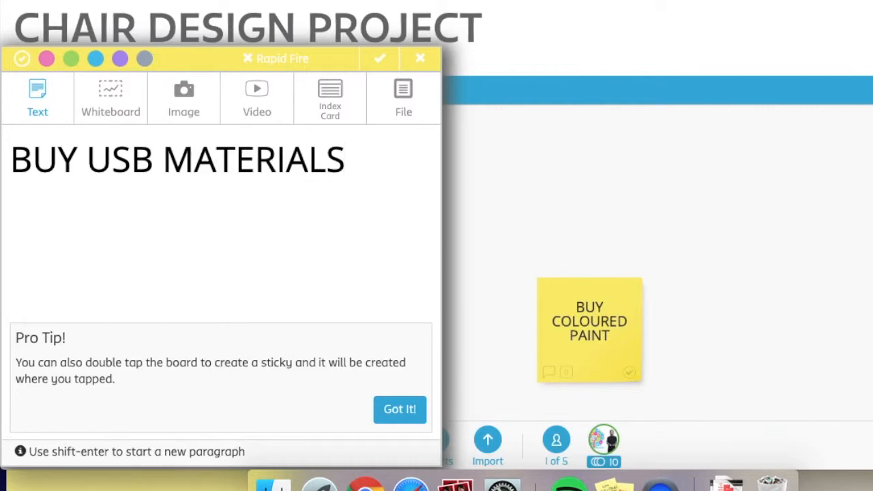
click(399, 409)
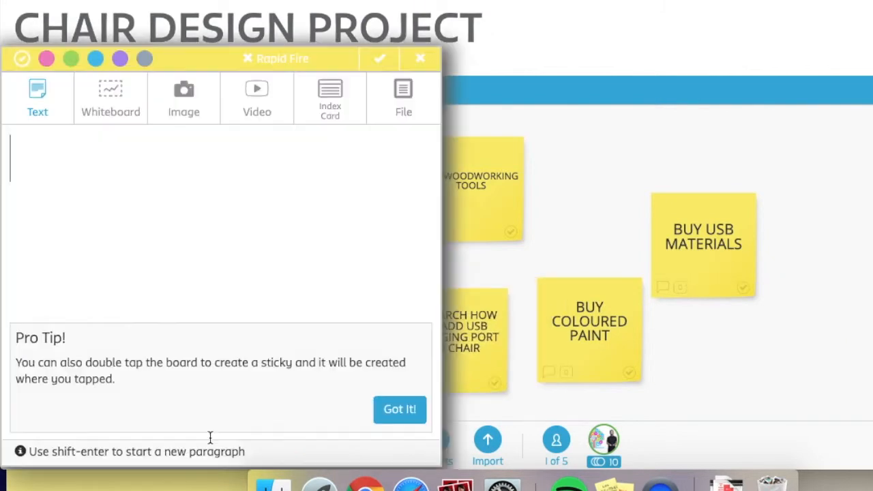
text(MAKE)
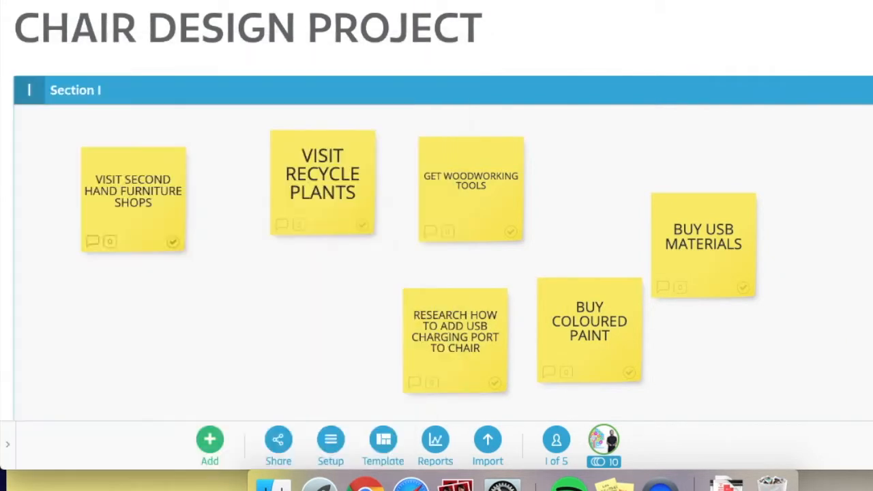
Finish the MAKE THE USB charging port note and shift the research note up-right.
text(MAKE THE USB CHARGING PORT)
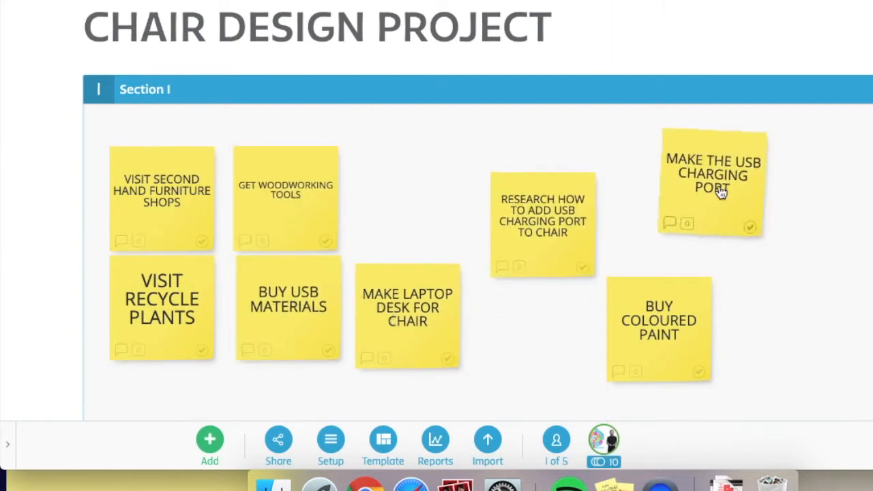
click(209, 438)
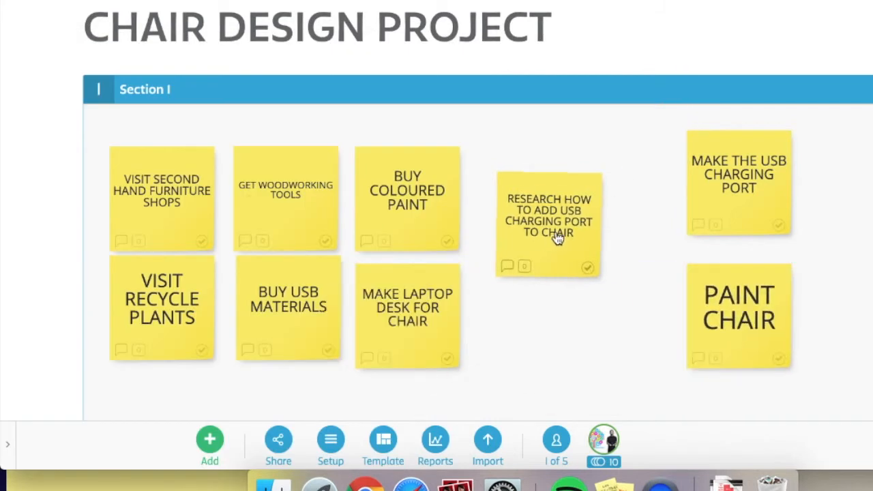
drag(549, 225, 574, 196)
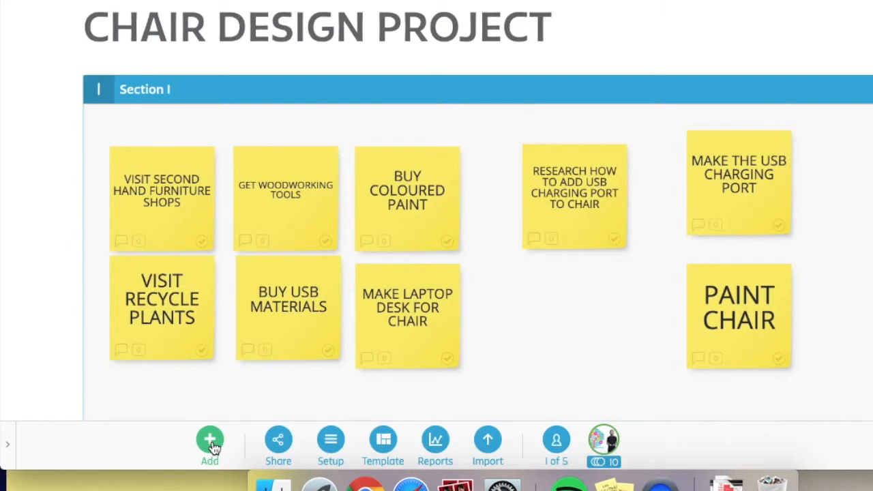
Create a header sticky reading GATHER MATERIALS.
click(209, 440)
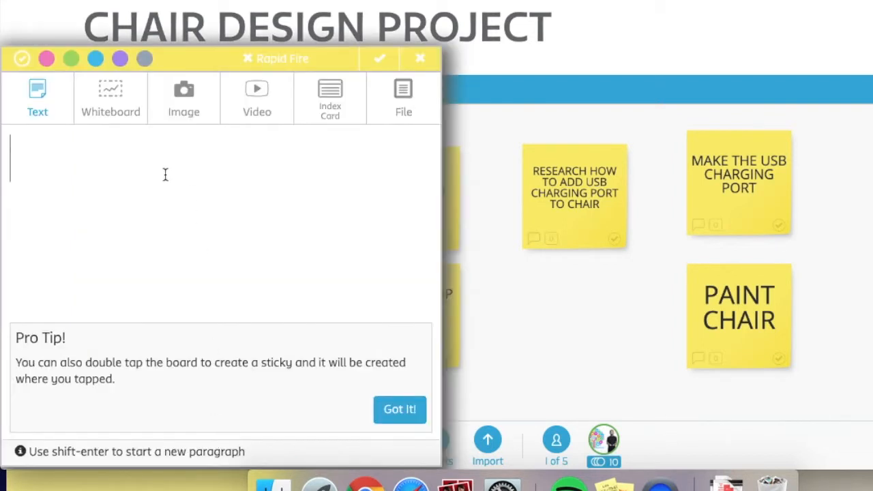
text(GATHER MA)
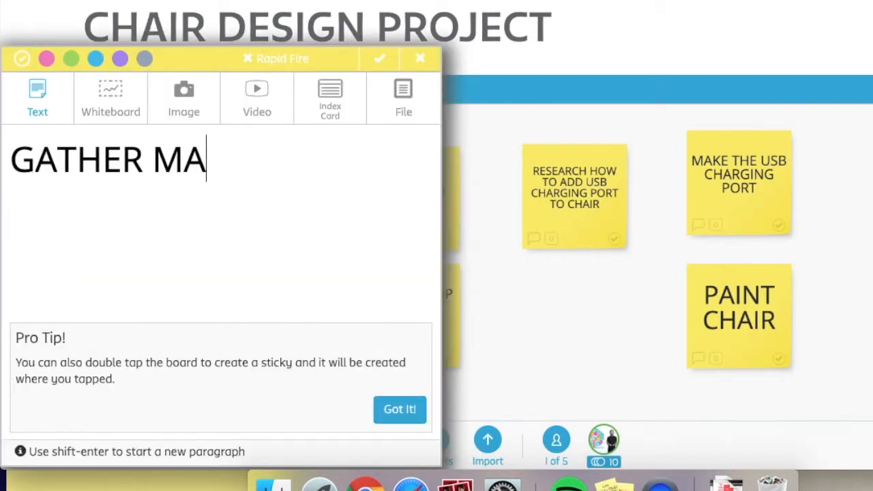
text(TERIALS)
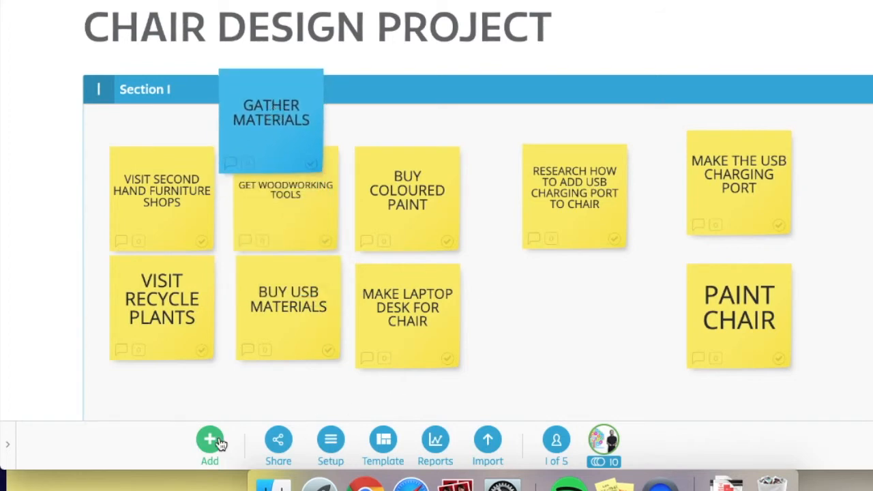
Add RESEARCH and MAKE header notes and move PAINT CHAIR beside the USB port task.
click(210, 440)
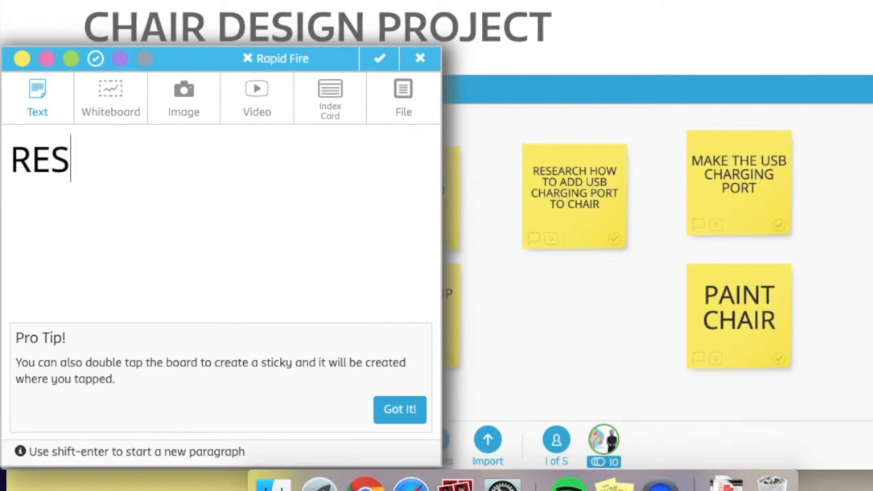
text(EARCH)
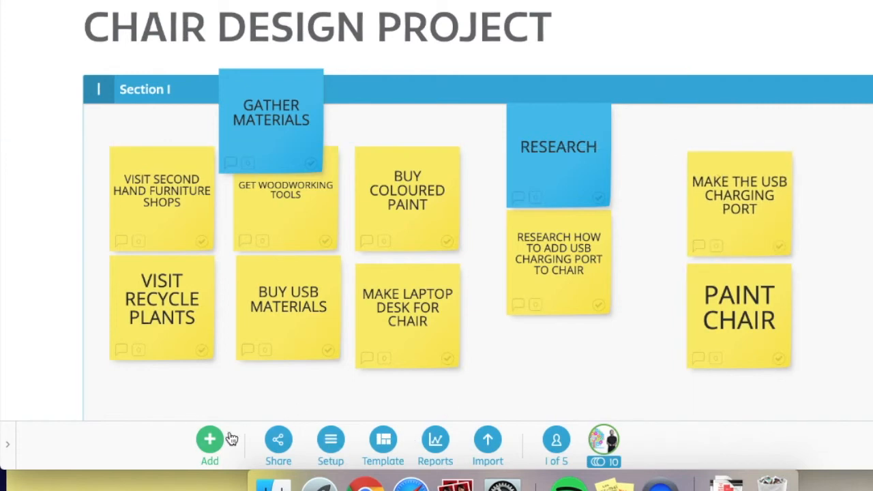
click(210, 439)
text(MAKE)
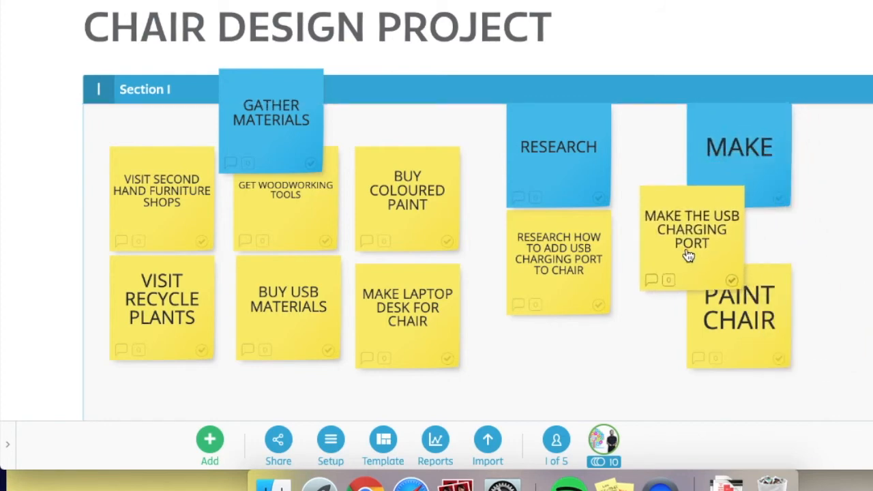
drag(738, 307, 795, 283)
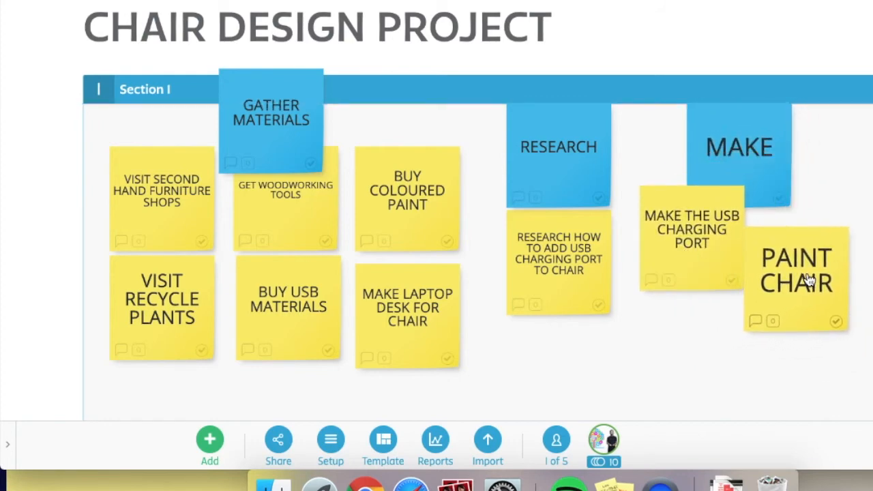